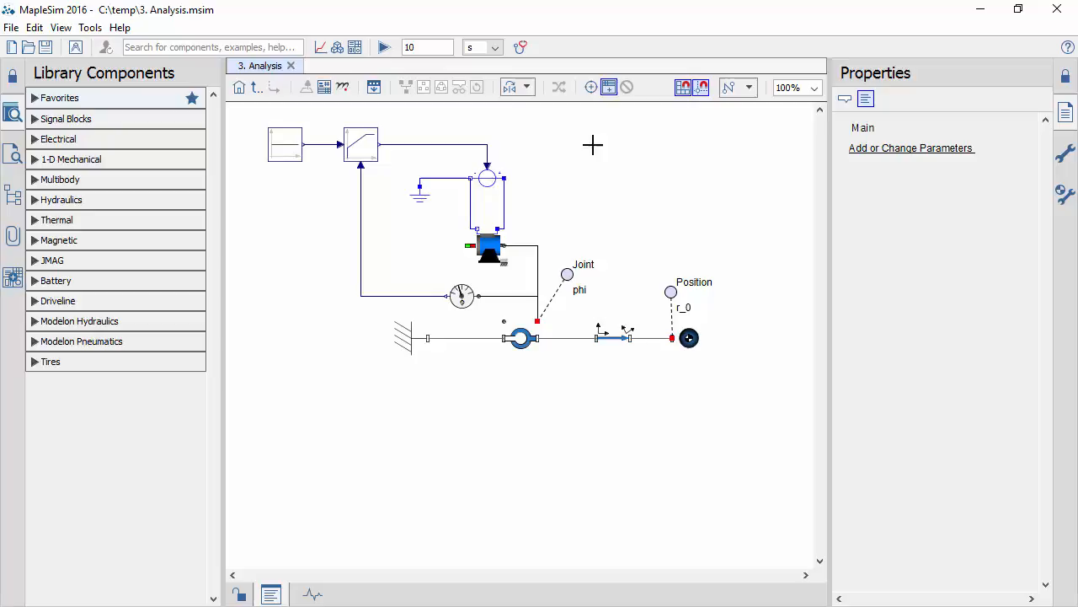
Step: Add a parameter block defining K and select the PID controller so its gain k uses K
left_click(910, 147)
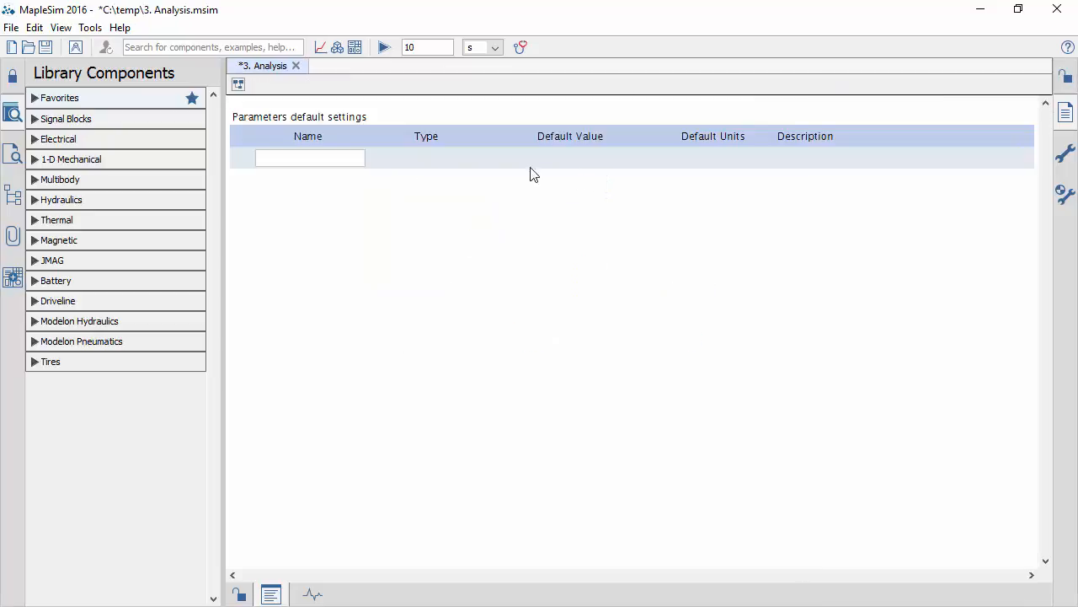
type("K")
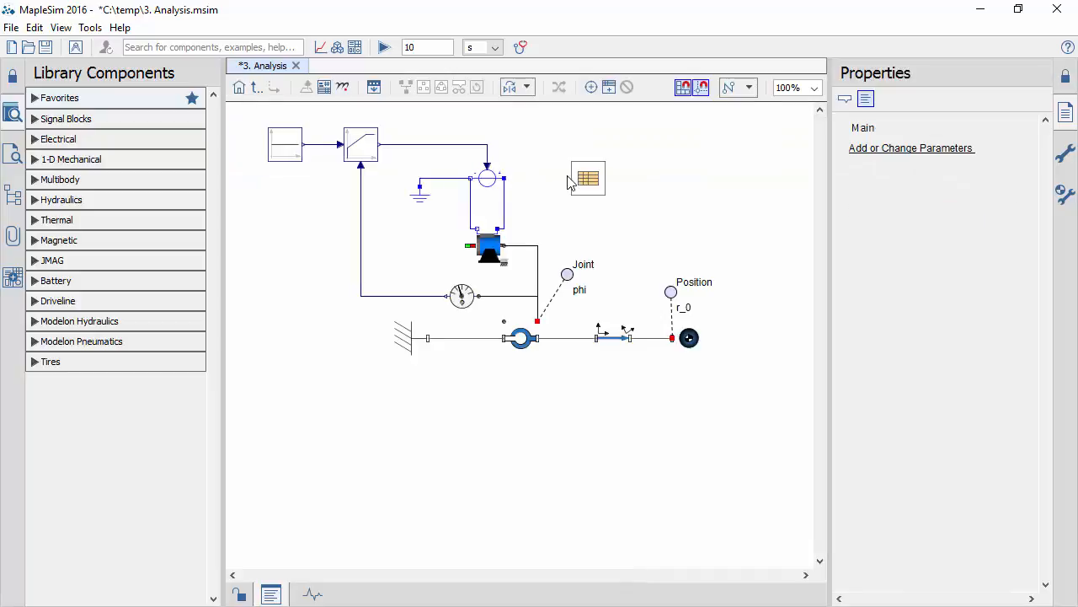
left_click(361, 144)
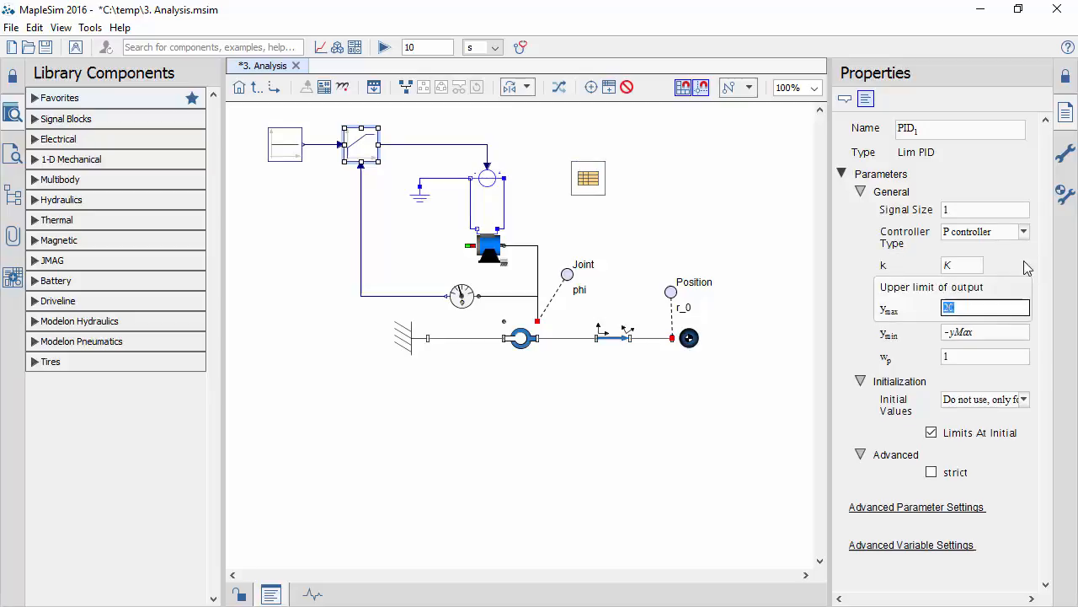
mouse_move(154, 255)
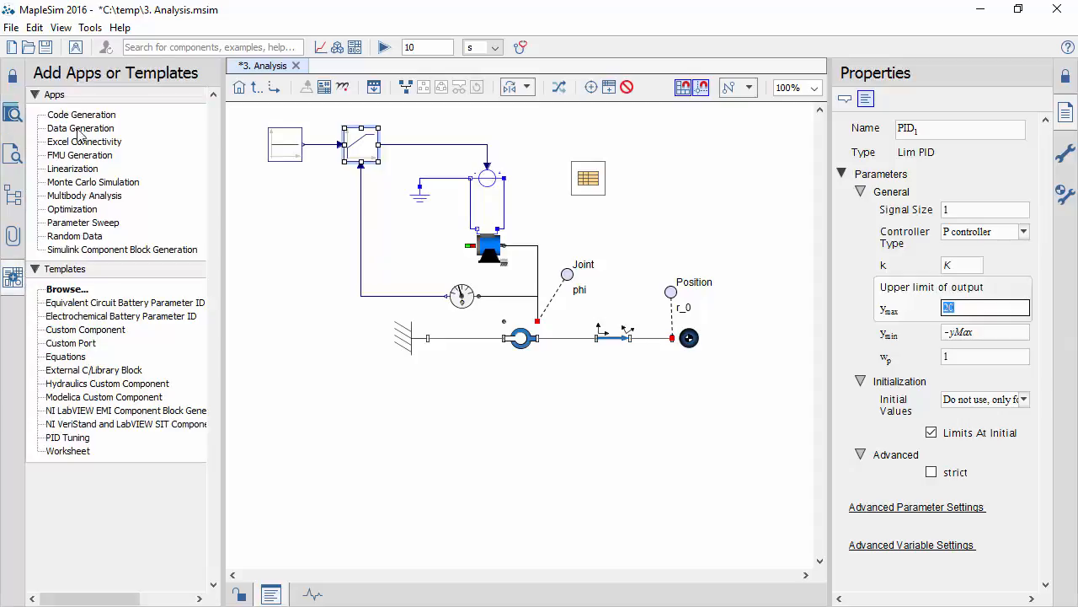
Step: Launch the Code Generation app from Add Apps or Templates
left_click(81, 113)
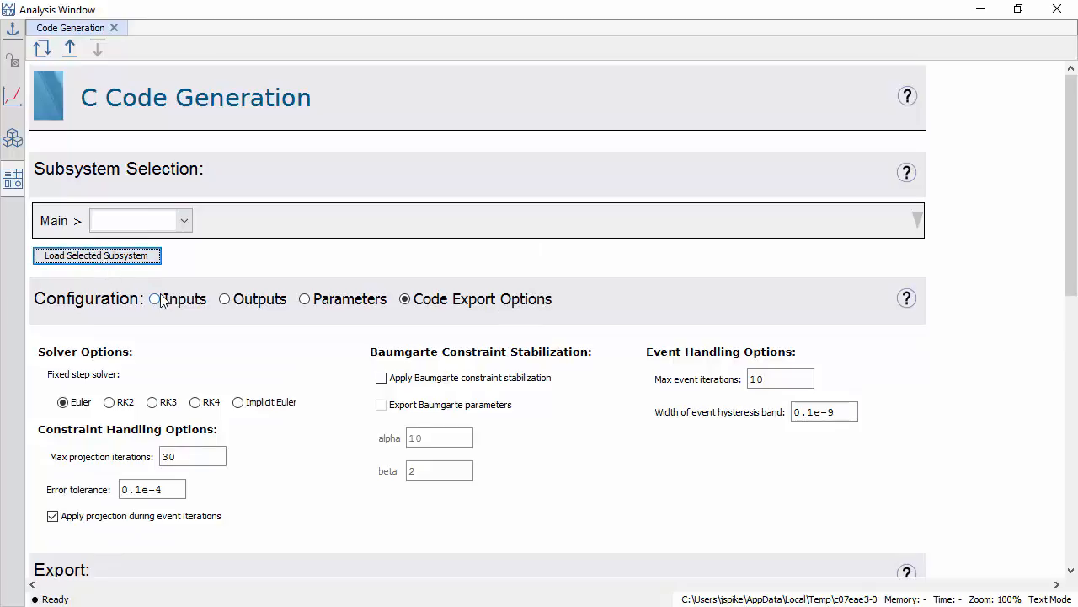
Step: Review the model's inputs, outputs and the exported parameter K
left_click(154, 298)
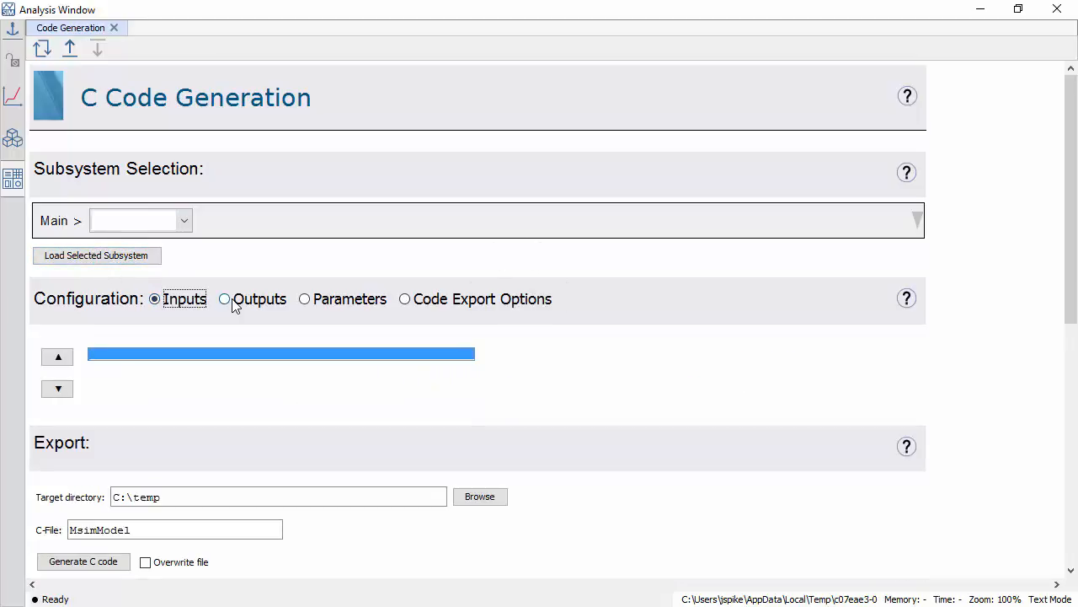
left_click(224, 298)
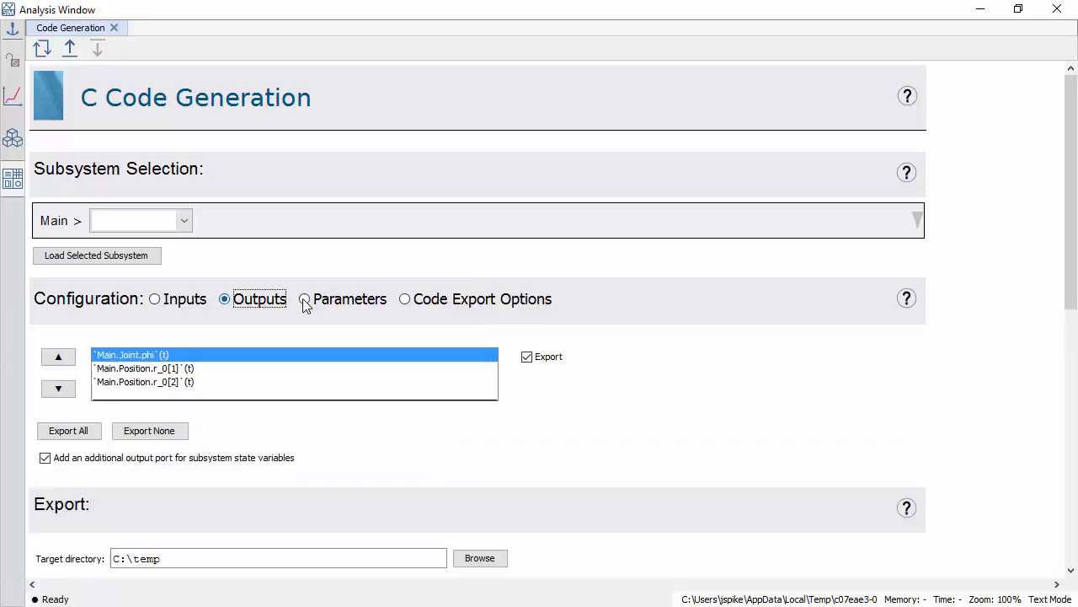
left_click(304, 299)
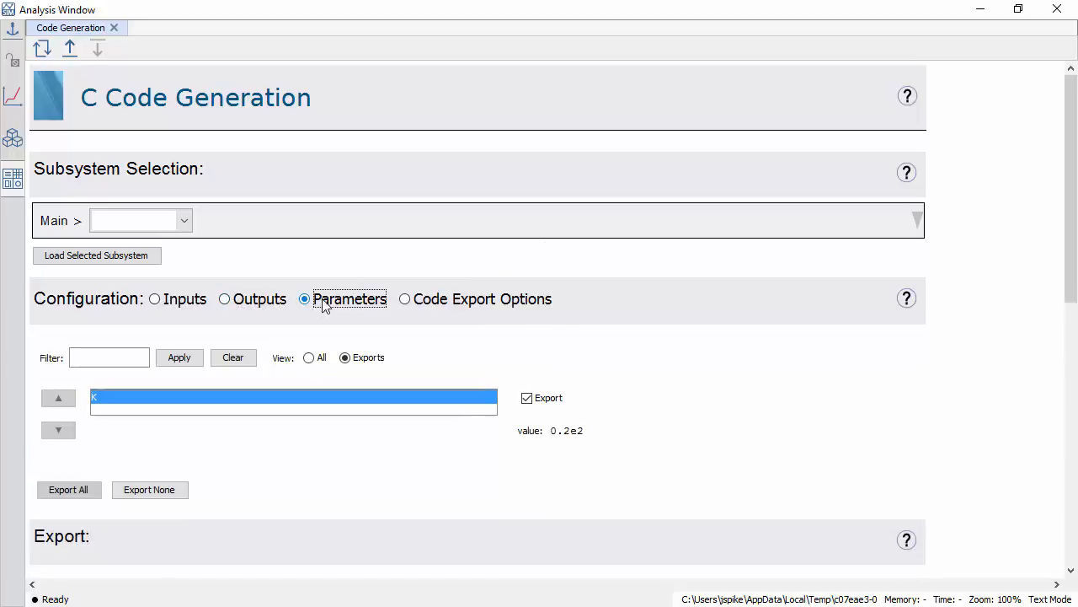
Step: In Code Export Options, choose RK4 as the fixed-step solver
left_click(404, 298)
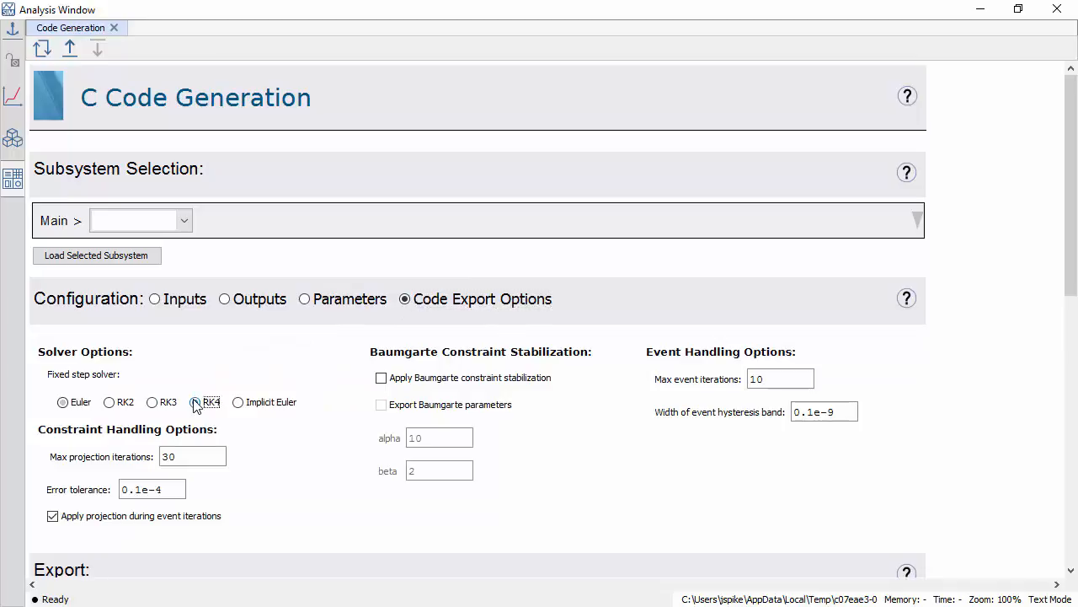
left_click(194, 402)
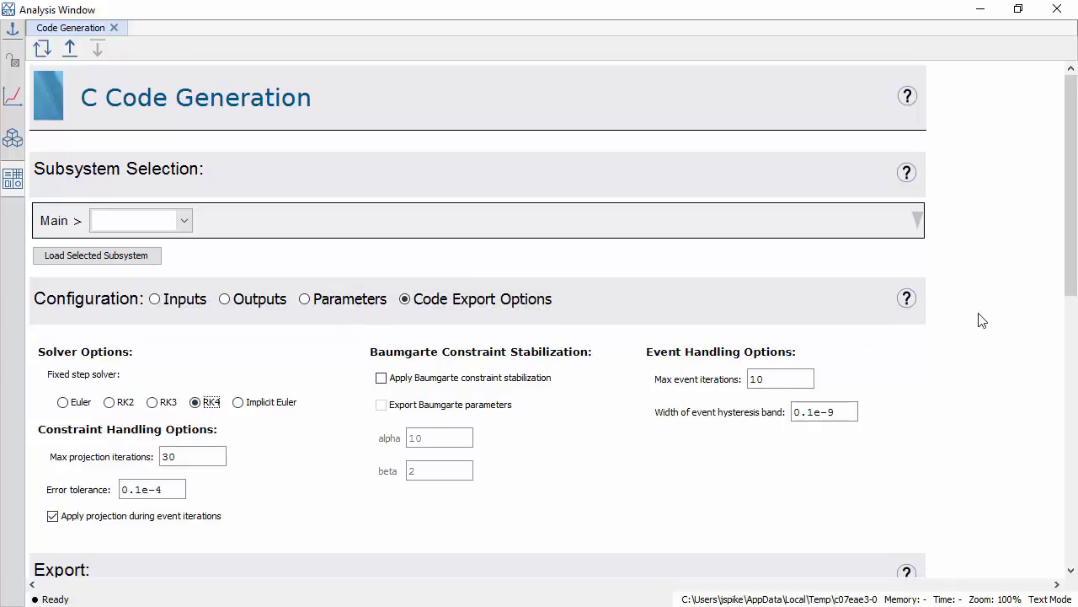
scroll("down", 3)
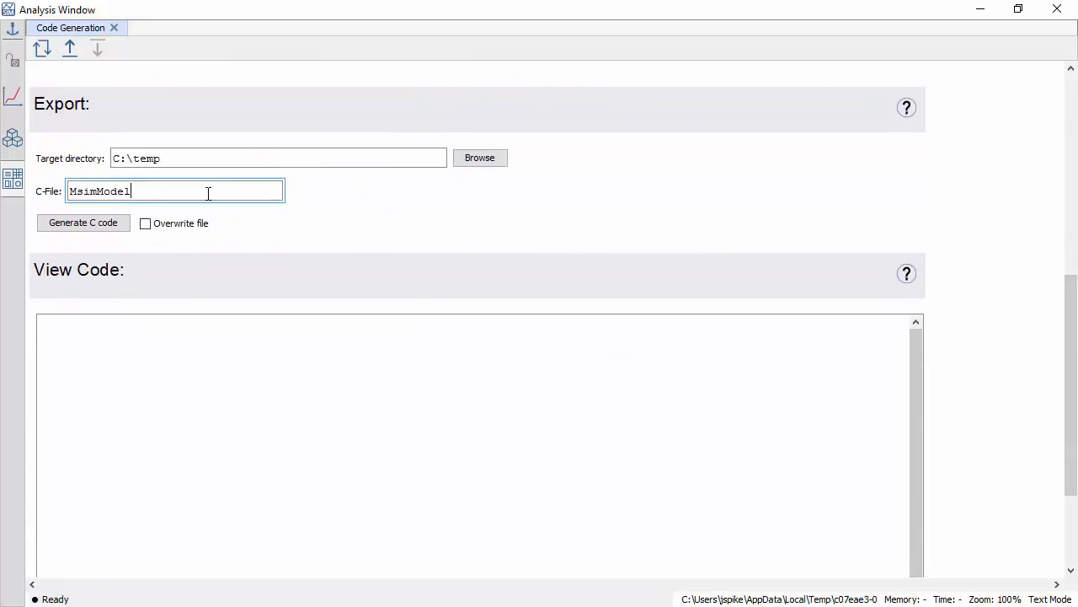
Step: Generate the model's C code with file name MyModel in C:\temp
type("MyModel")
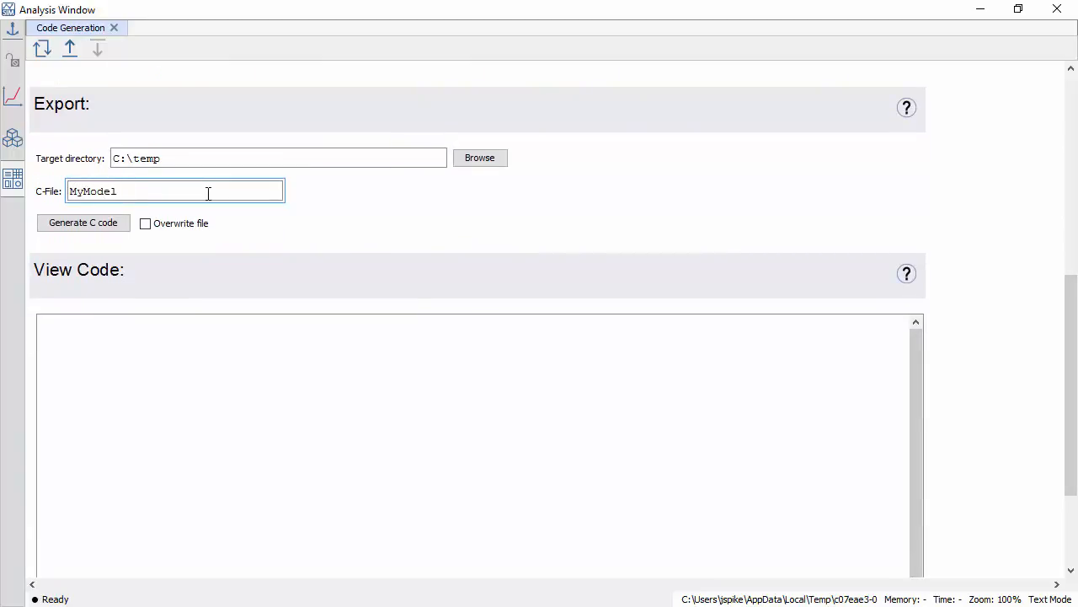
left_click(83, 223)
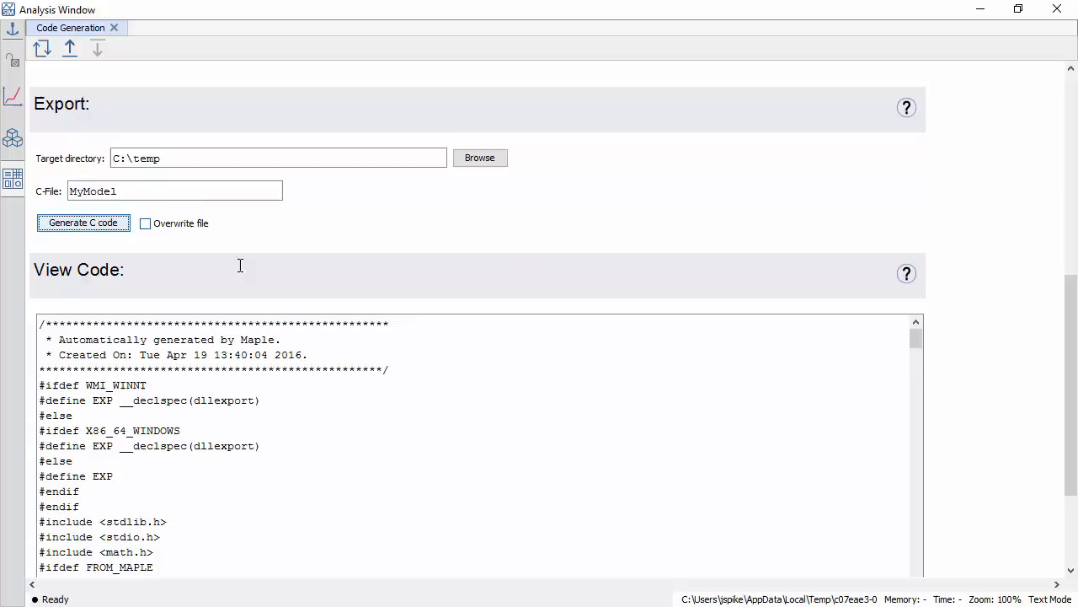
scroll("down", 3)
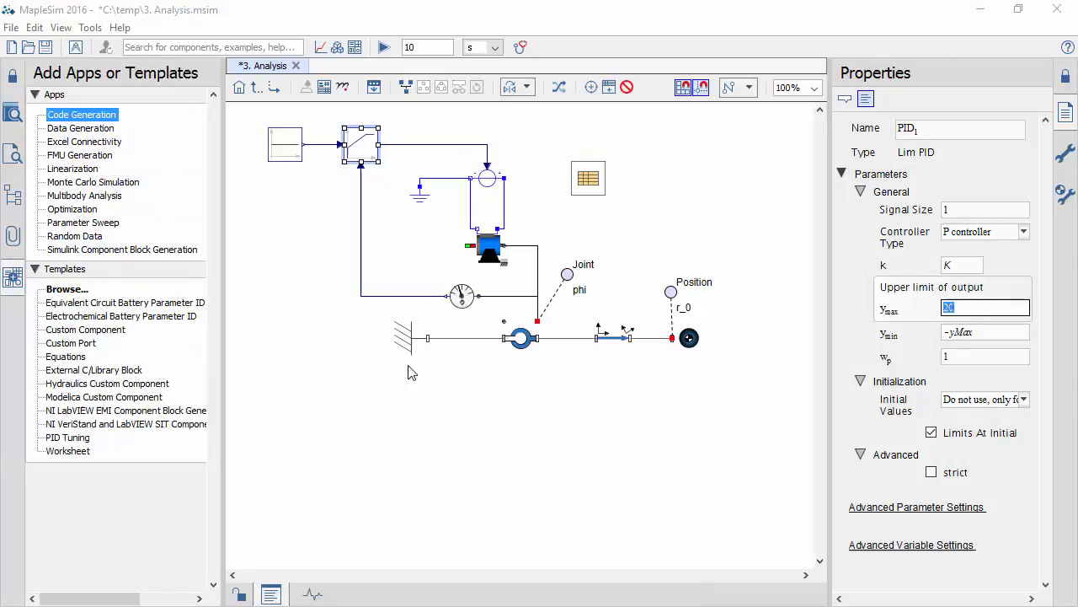
Step: Attach a new worksheet named Worksheet1 to the model and open it
double_click(67, 450)
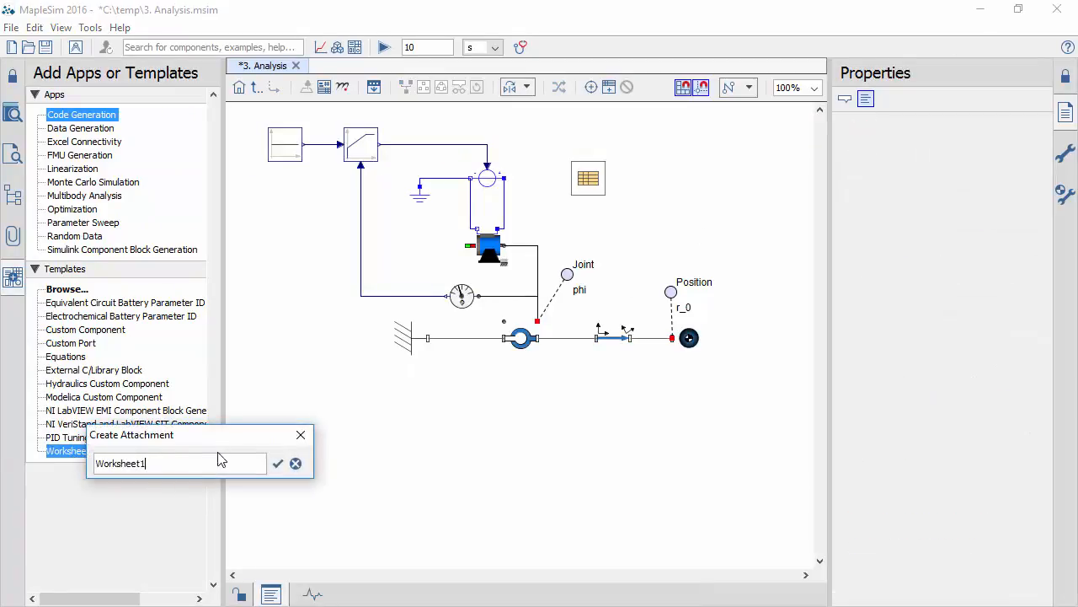
left_click(278, 464)
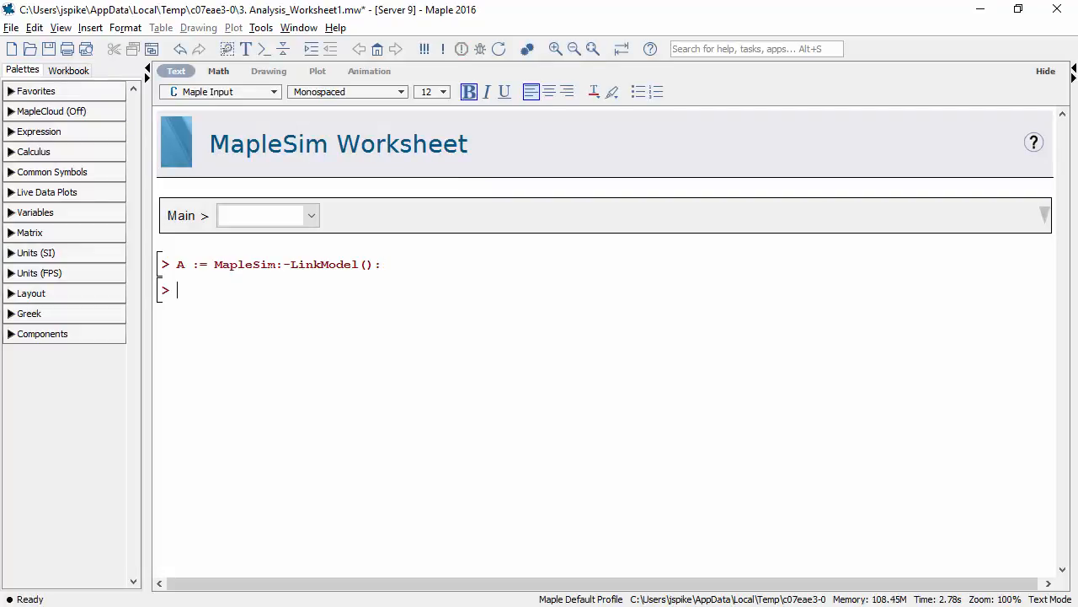
Step: Retrieve the model parameters into parList and the ports into outList
type("parList:")
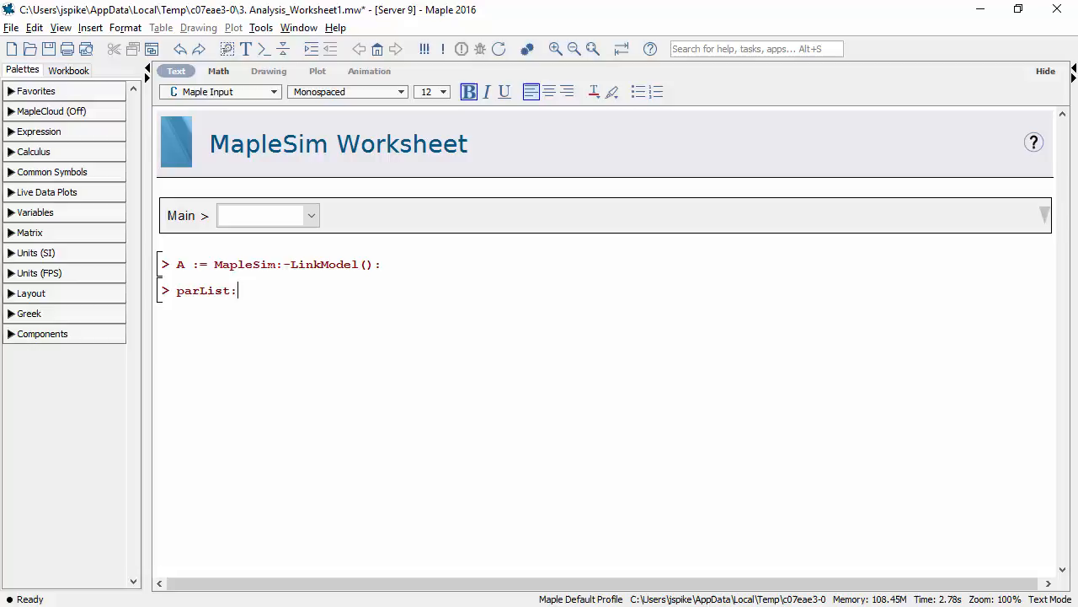
type("=A:-GetP")
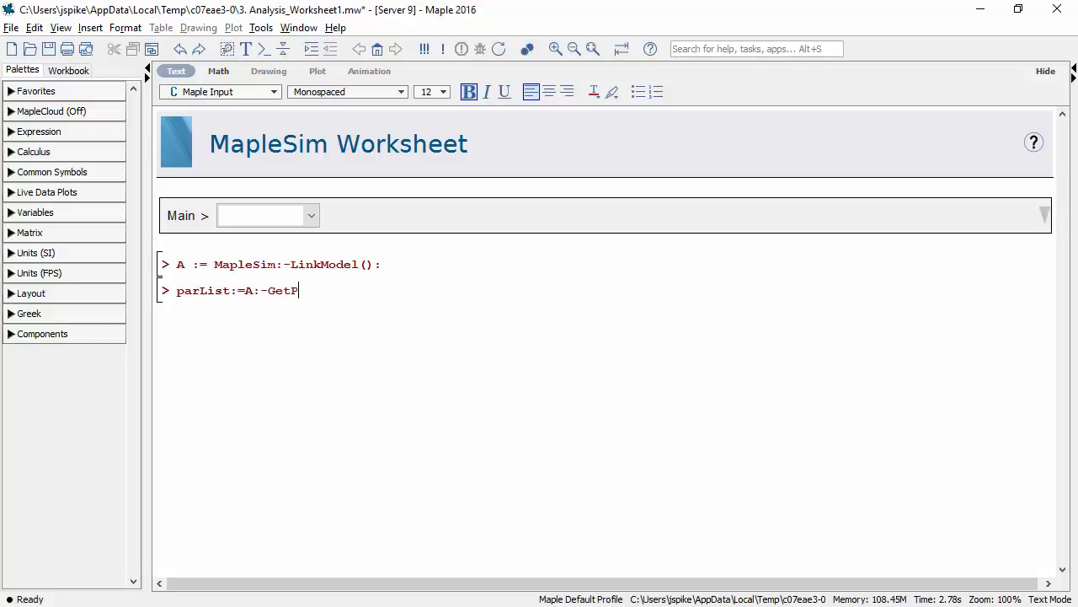
type("arameters();")
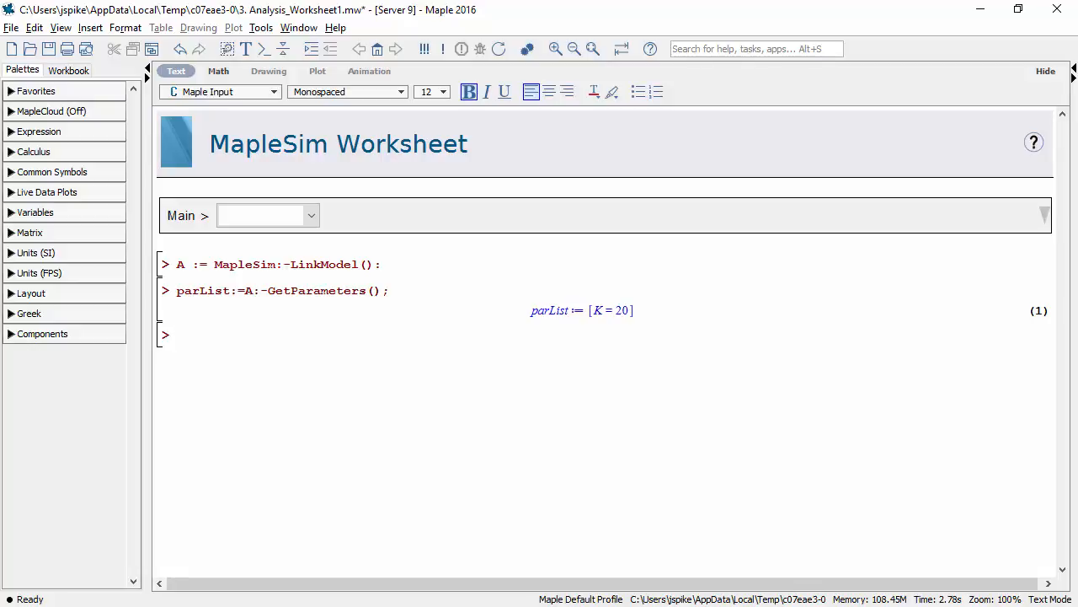
type("outL")
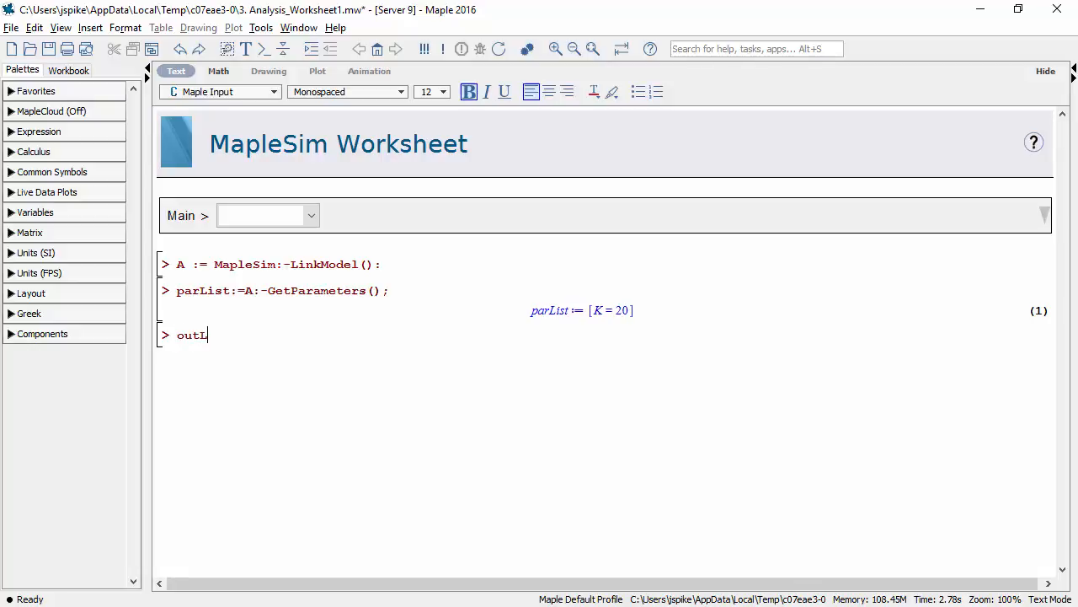
type("List:=A")
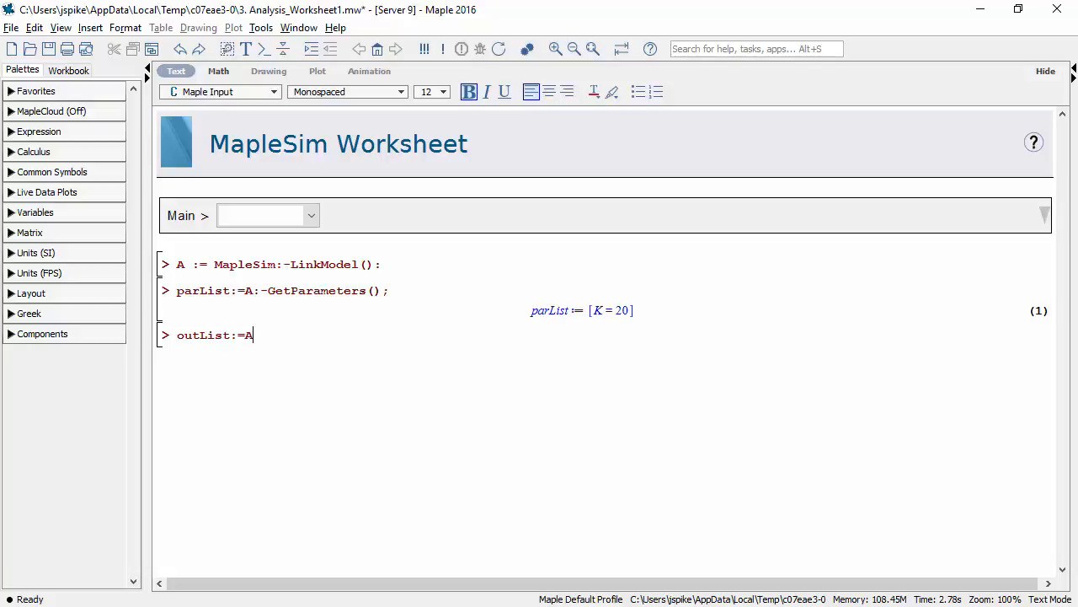
type(":-GetPorts();")
type("cproc:=")
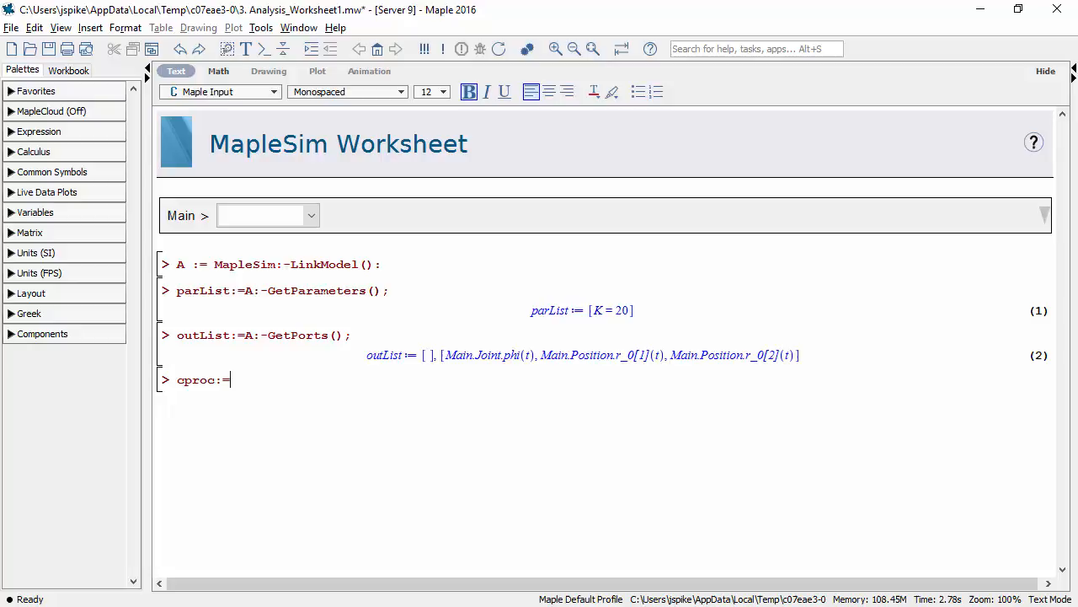
Step: Compile the model into cproc with params=parList and simulate it into res
type("A:-GetCompiledProc(")
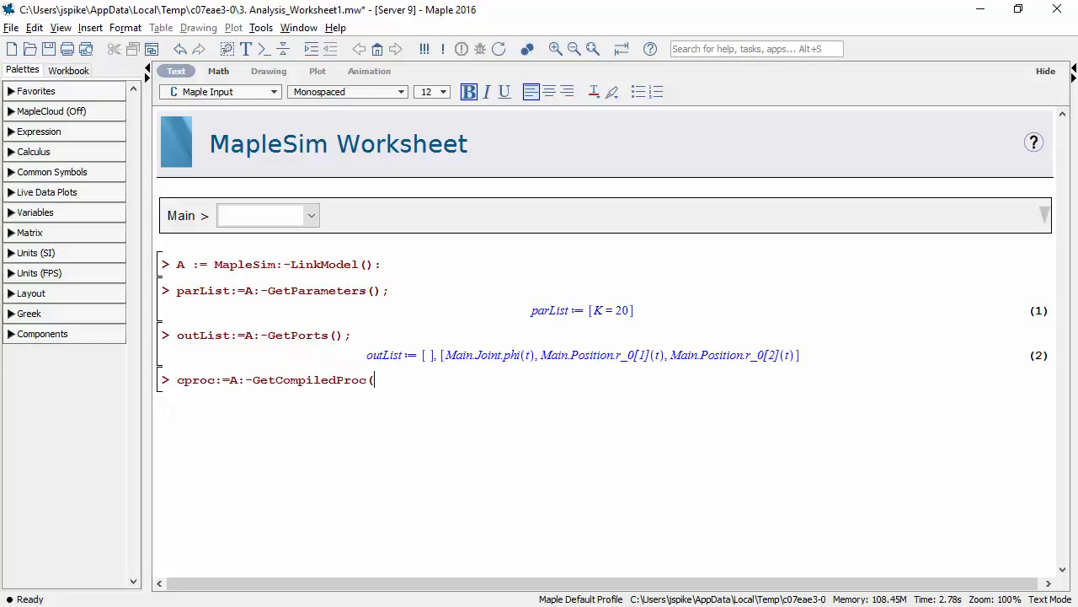
type("params=parList) :")
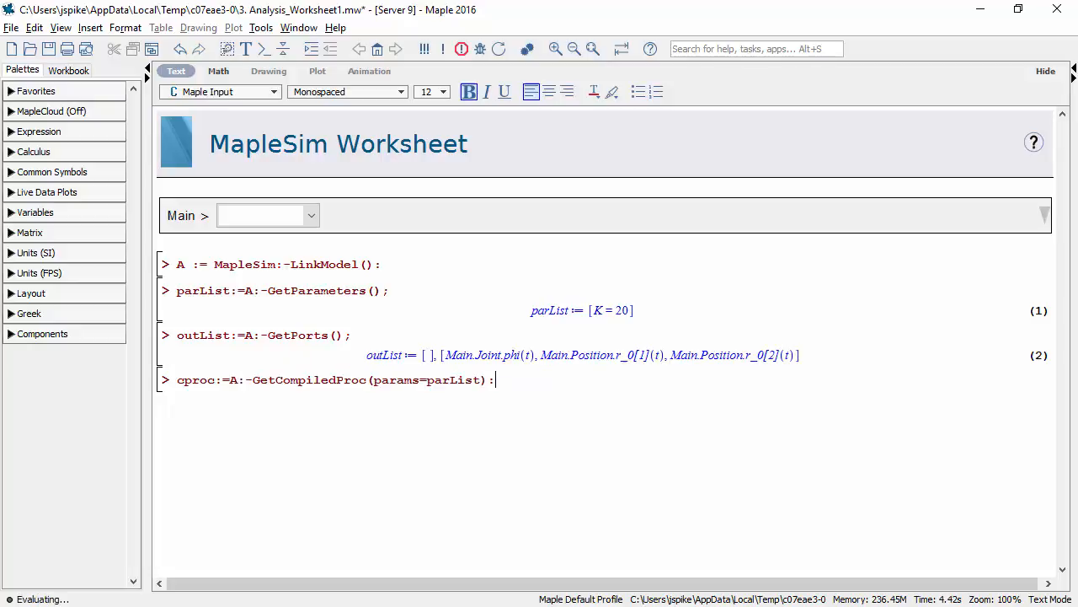
type("res:=cproc(params=[12]);")
type("plot(res")
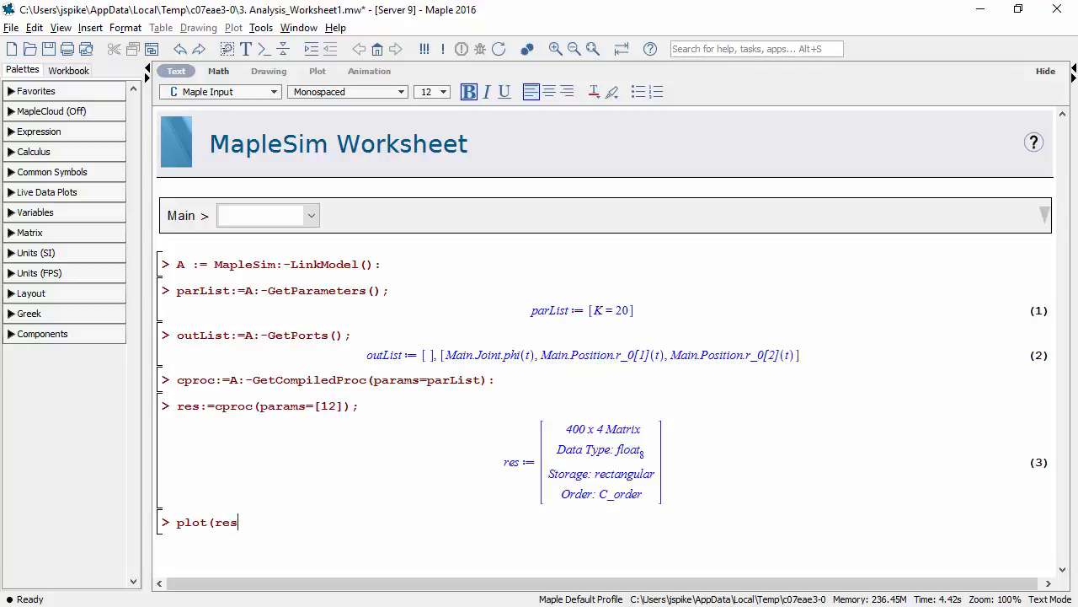
Step: Plot motor angle versus time and run ParameterSweep of K over KList
type("[..,1..2],labels=[\"Time(s)\",\"MotorAngle[rad]\"]);")
type("Results:=Ma")
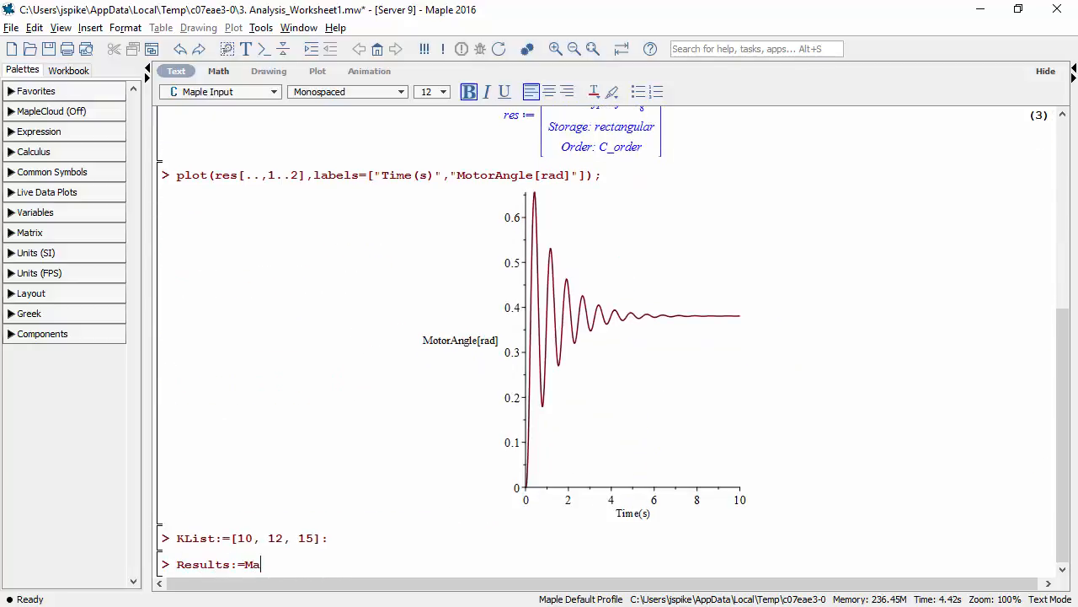
type("pleSim:-Analysis:-")
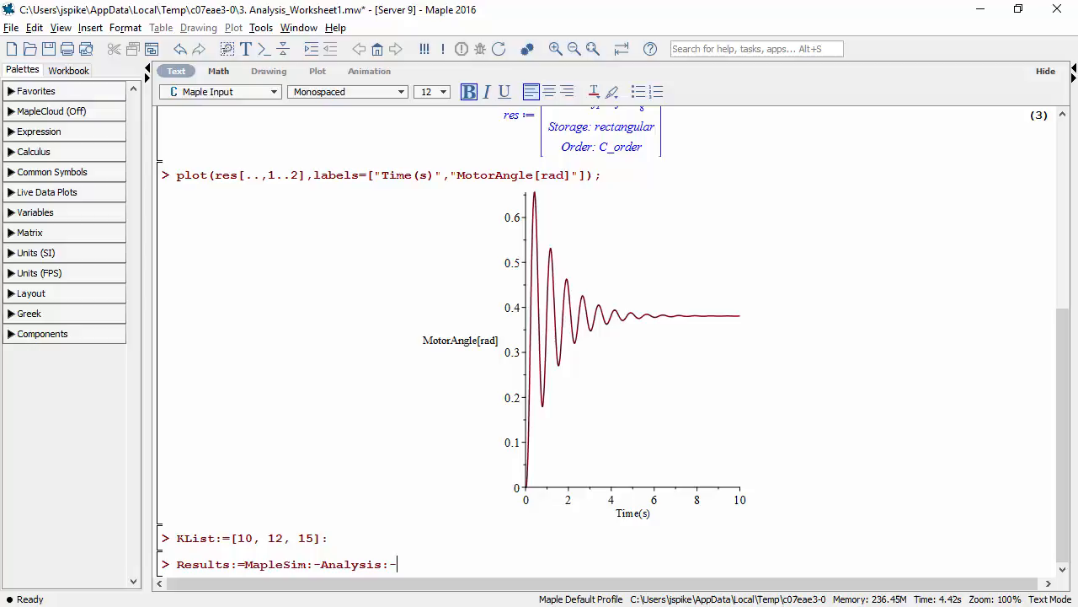
type("ParameterSweep(cproc,[K=KList]")
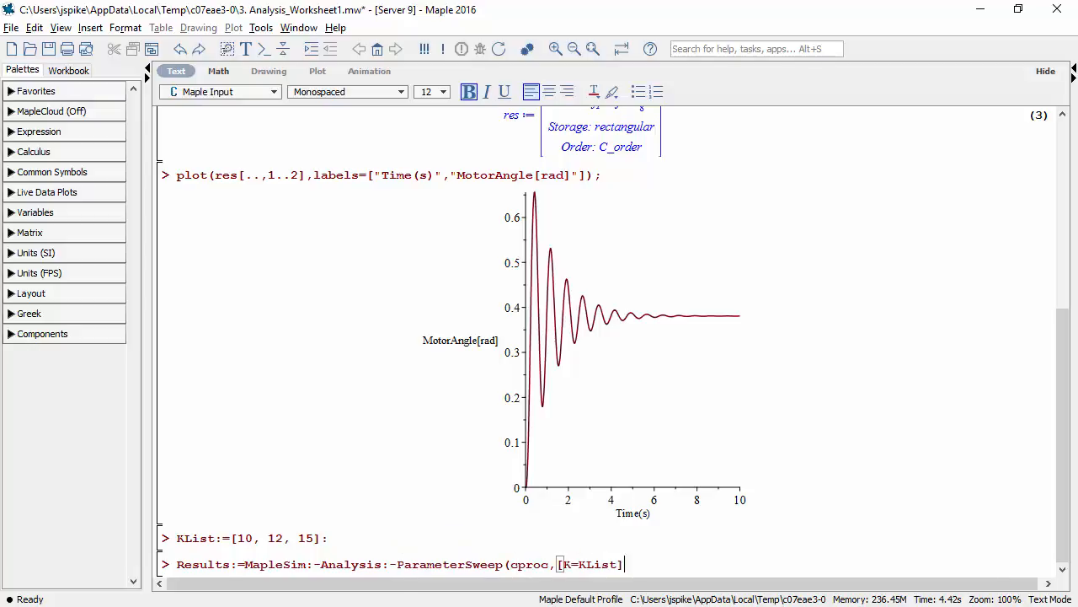
Step: Define colours red, blue and black, and start plotting each swept result with them
type("cls:=[red,blue,b")
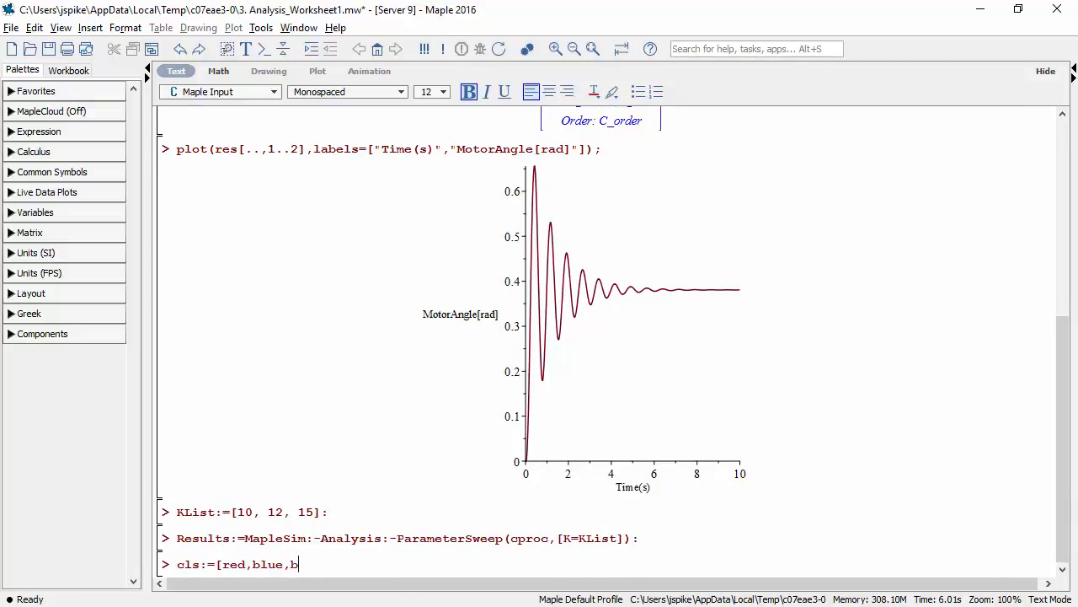
type("lack]:")
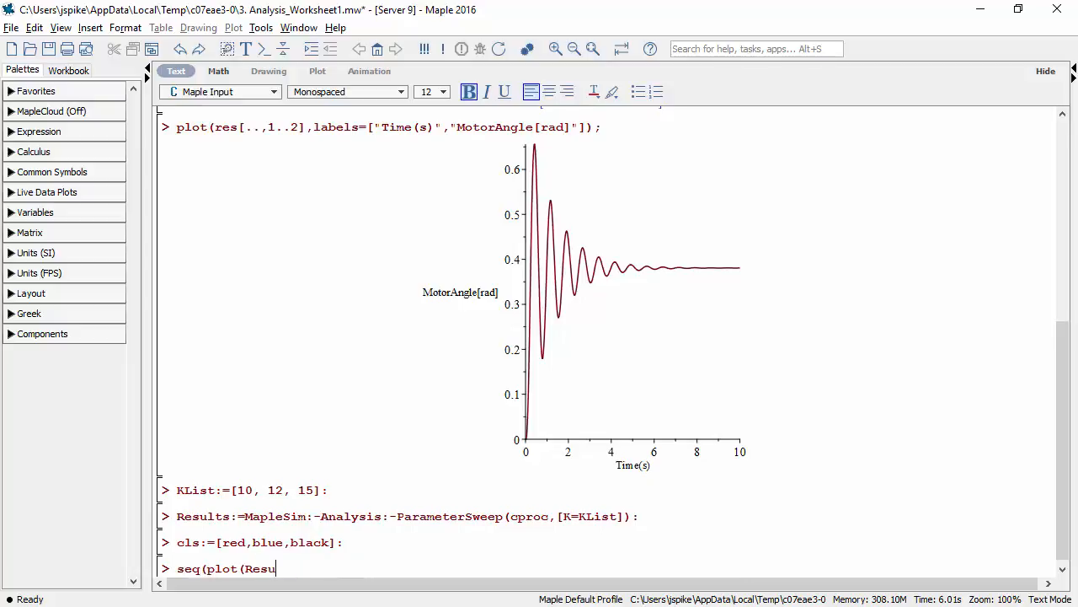
type("lts[i][..,[1,2]],color=cls[i],legen")
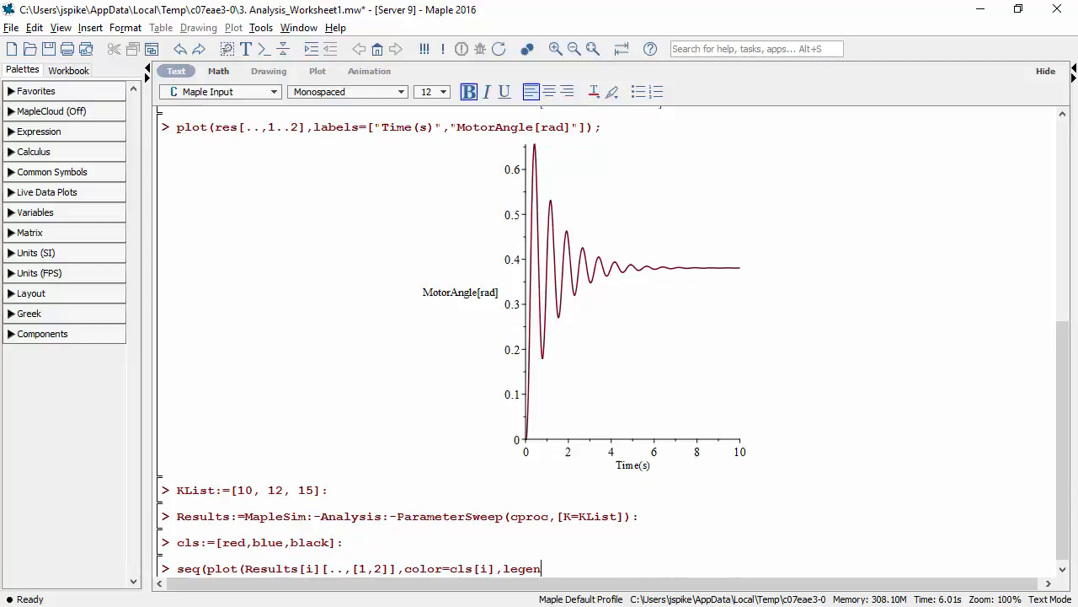
Step: Plot the swept responses, then combine them with KList legends and Time(s)/MotorAngle(rad) labels
key("Return")
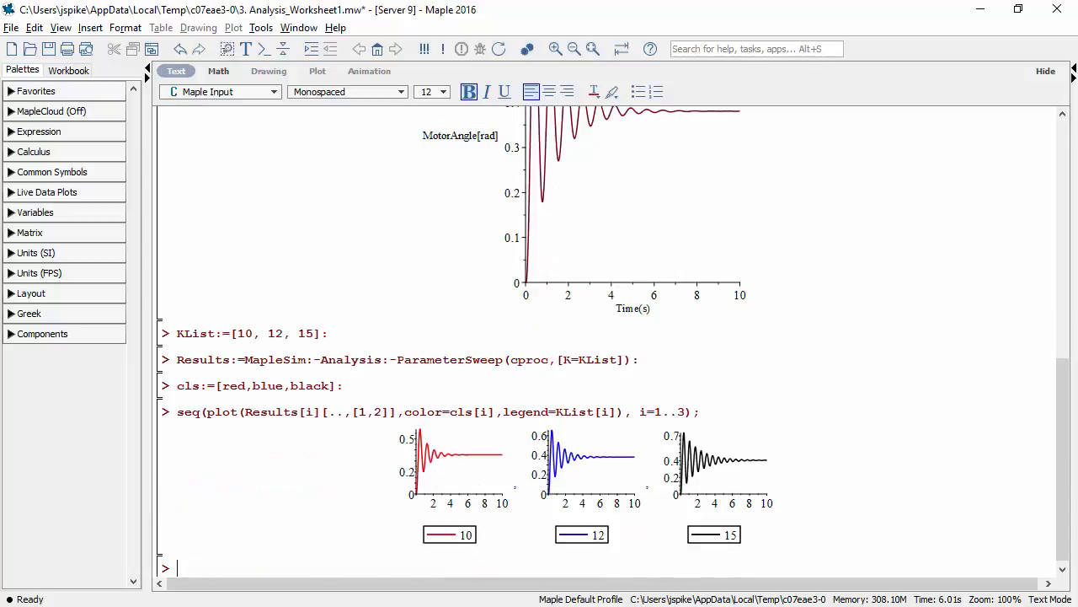
type("plot([seq(r[..,[1,2]],r=")
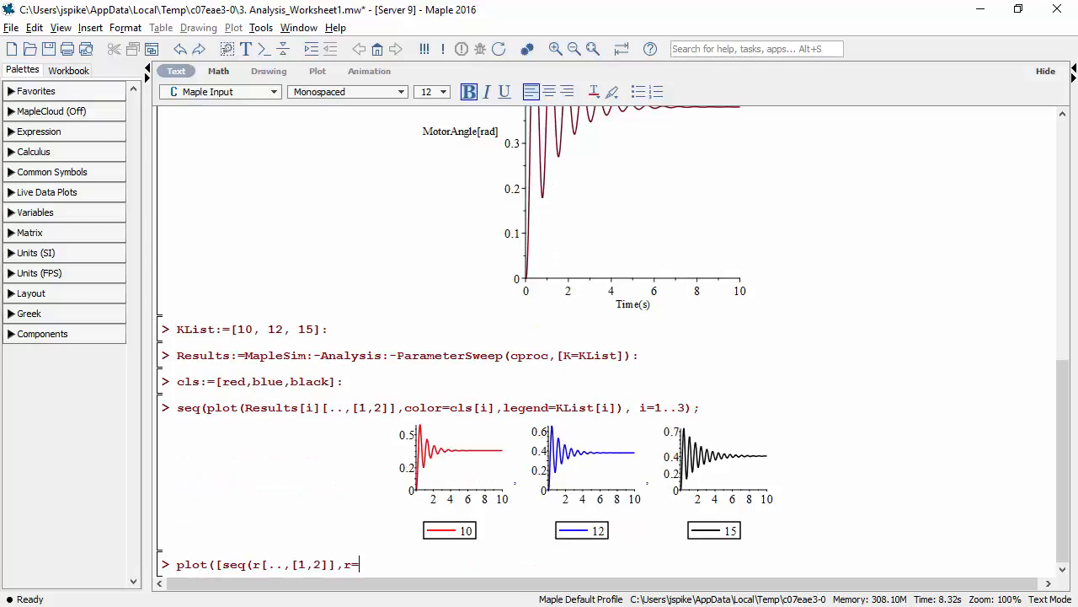
type("=Results)], legend = KList, labels=[\"T")
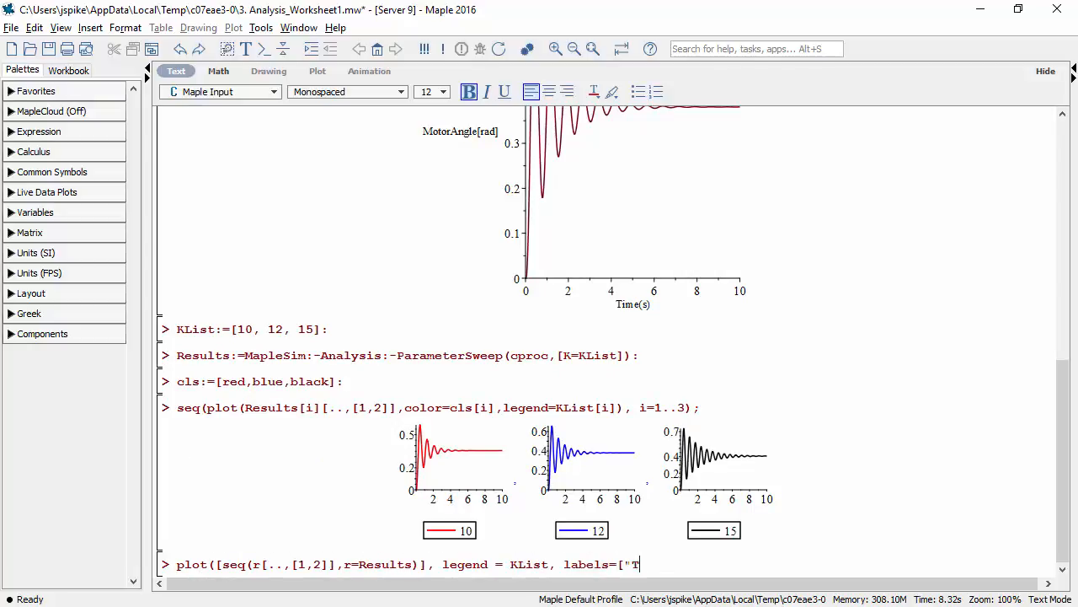
type("ime(s)\", \"MotorAngle(rad)\"], axes=b")
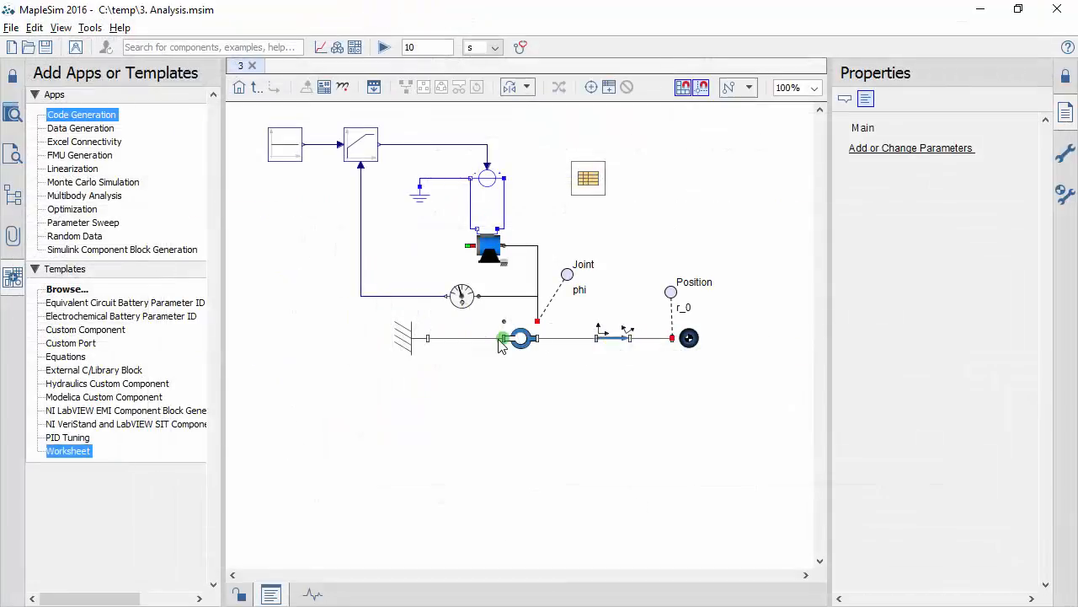
Step: Rename the attached Worksheet1.mw to 'Parameter Sweep' under Attached Files
left_click(12, 239)
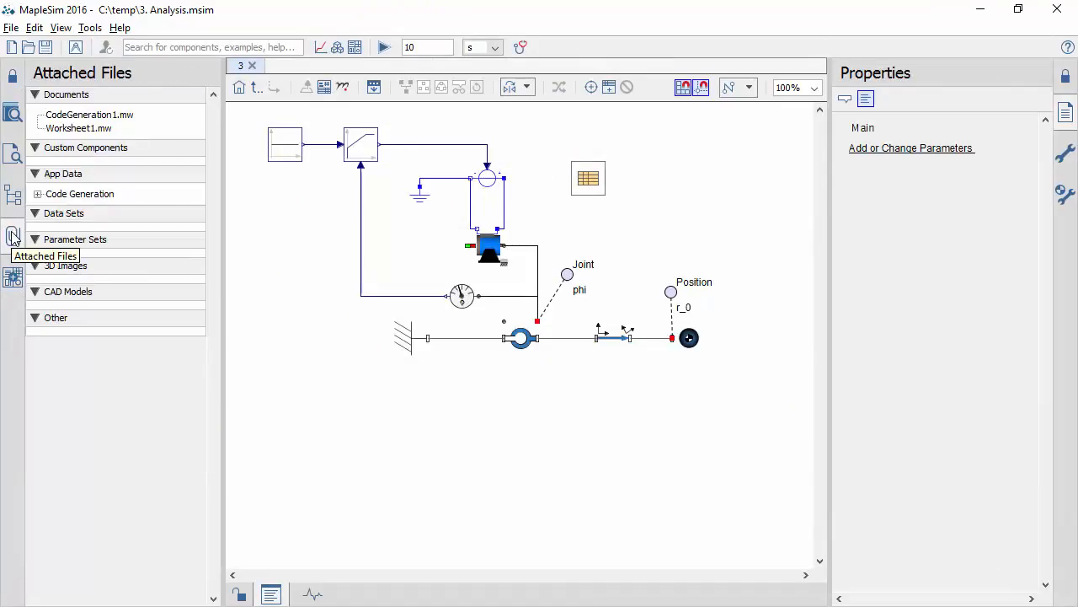
right_click(78, 128)
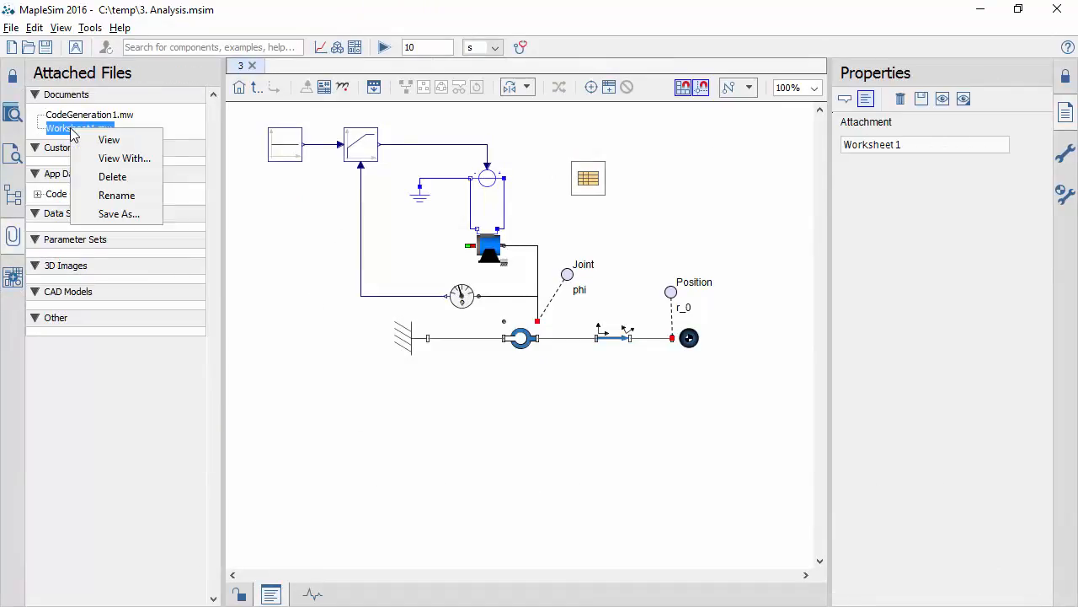
left_click(116, 195)
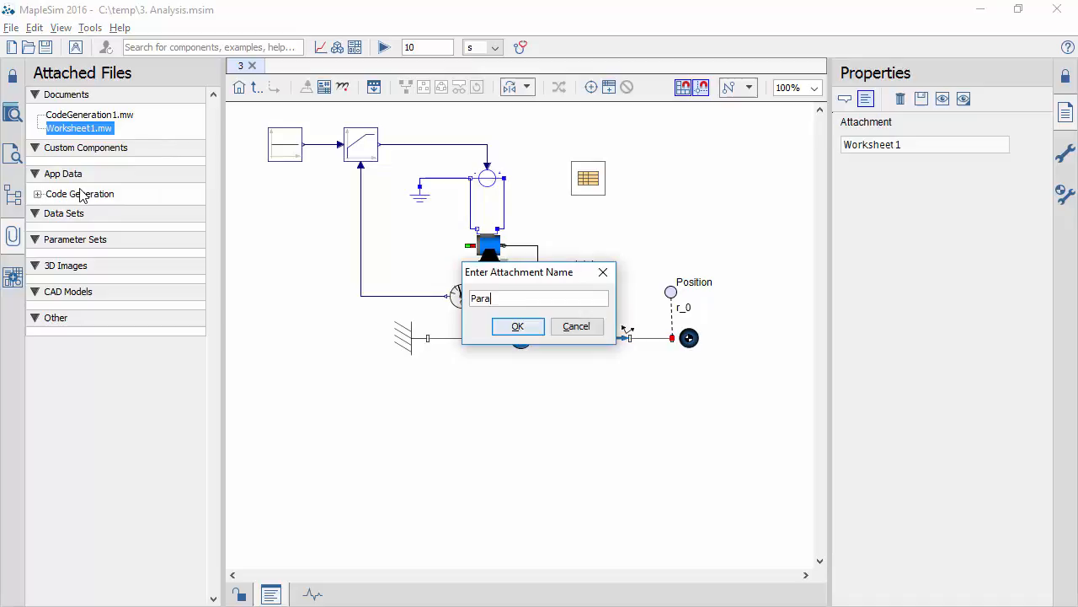
type("Parameter Sweep")
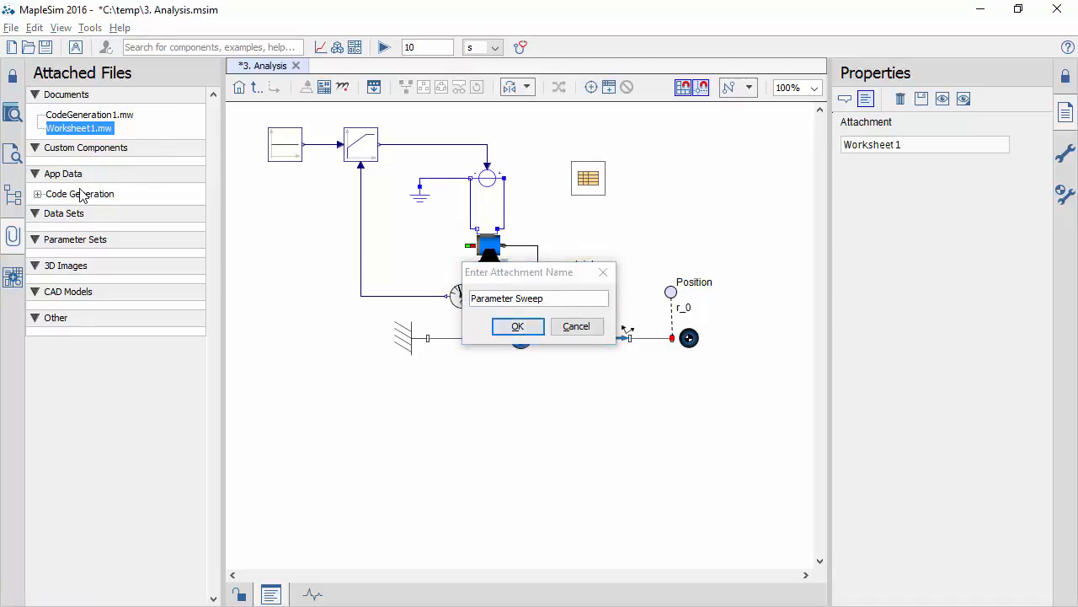